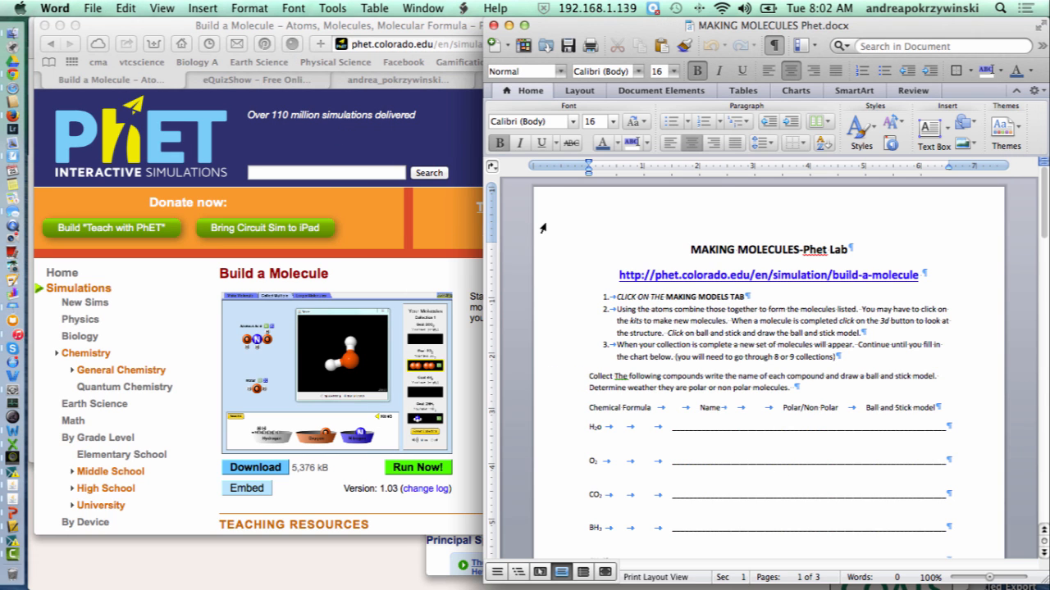
pyautogui.moveTo(456, 456)
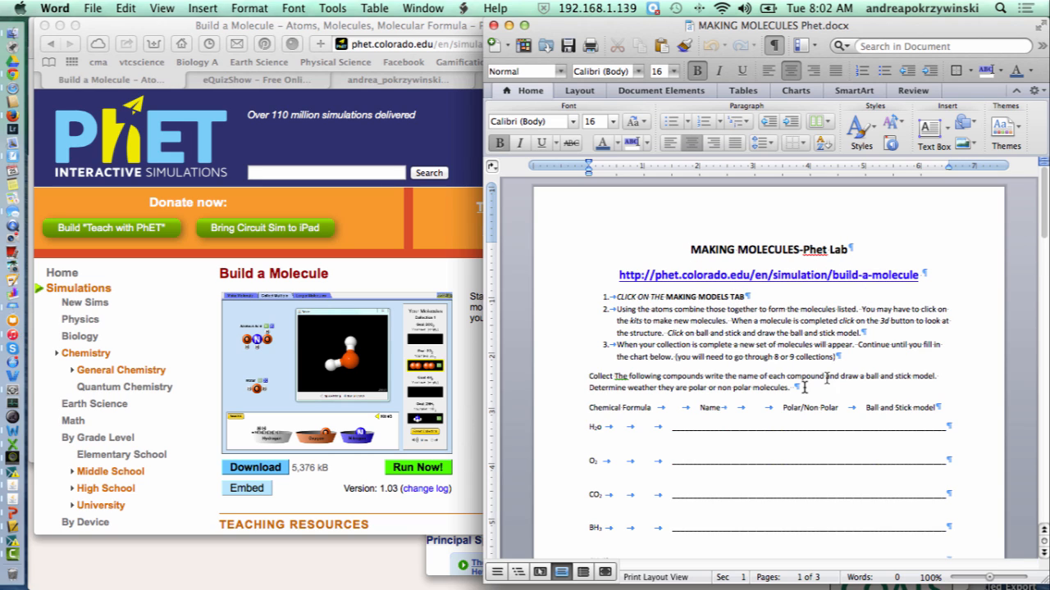
pyautogui.moveTo(738, 282)
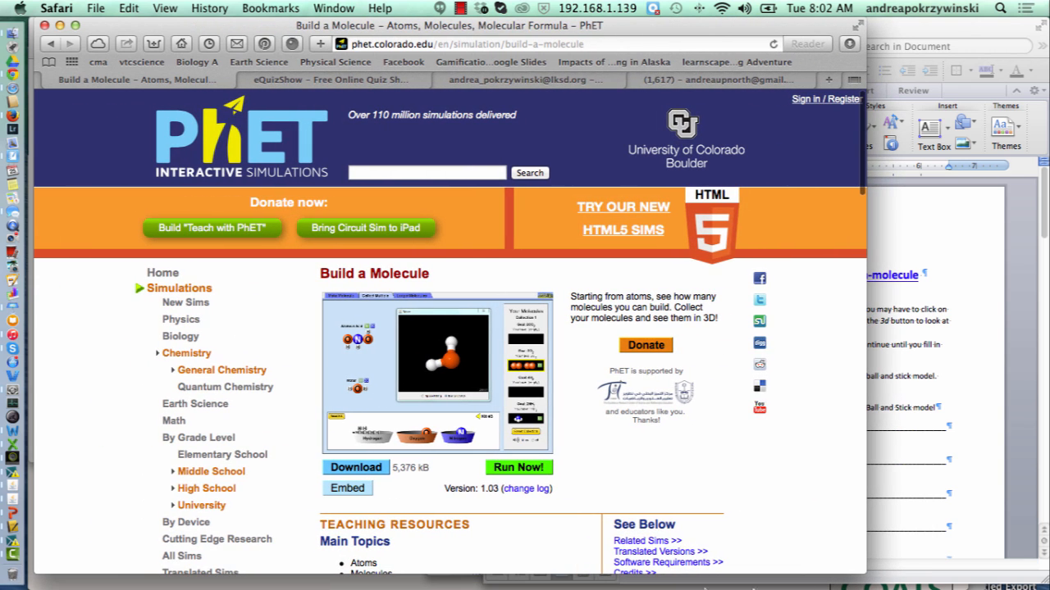
pyautogui.moveTo(518, 467)
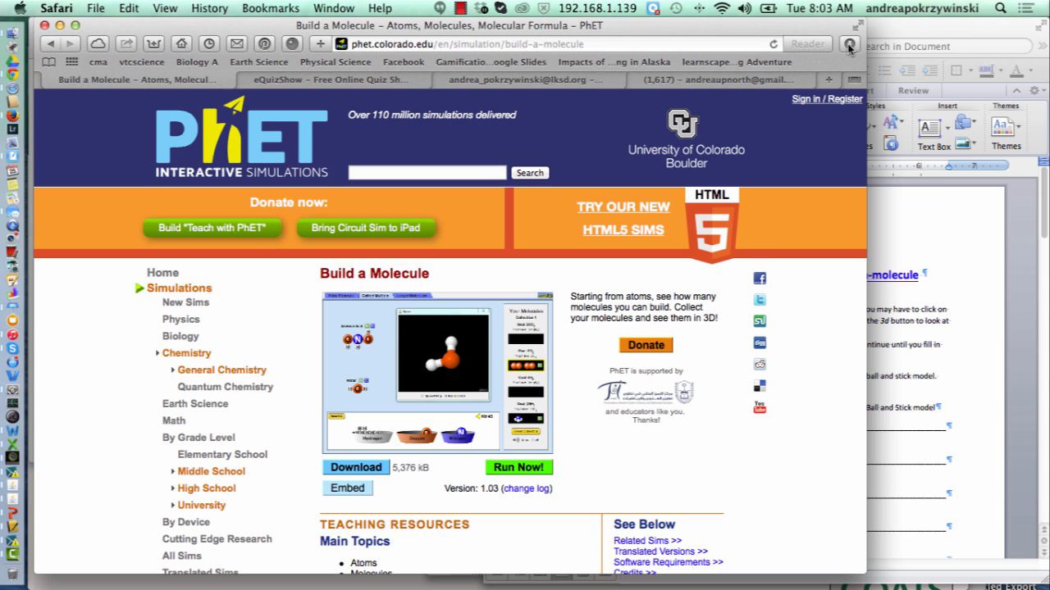
# Step: Run the Build a Molecule simulation from its PhET page and allow the downloaded app to open
pyautogui.click(850, 43)
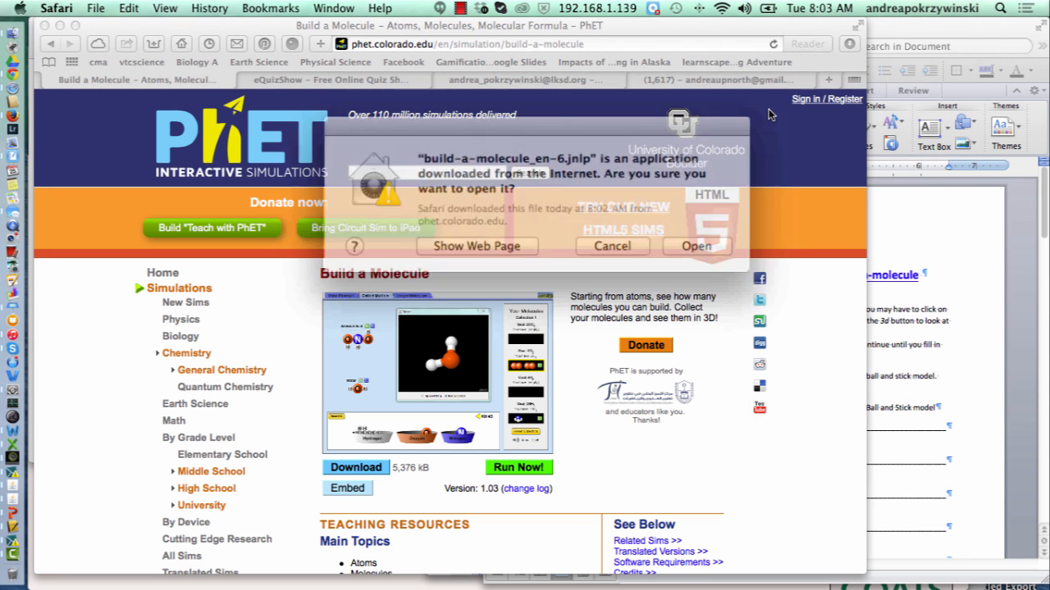
pyautogui.click(612, 246)
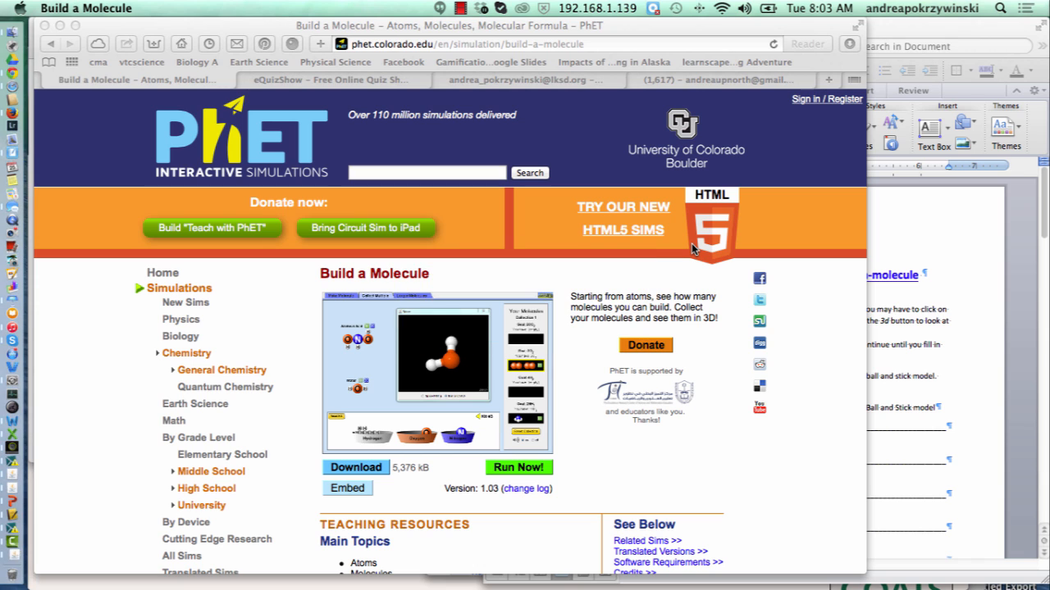
pyautogui.click(518, 467)
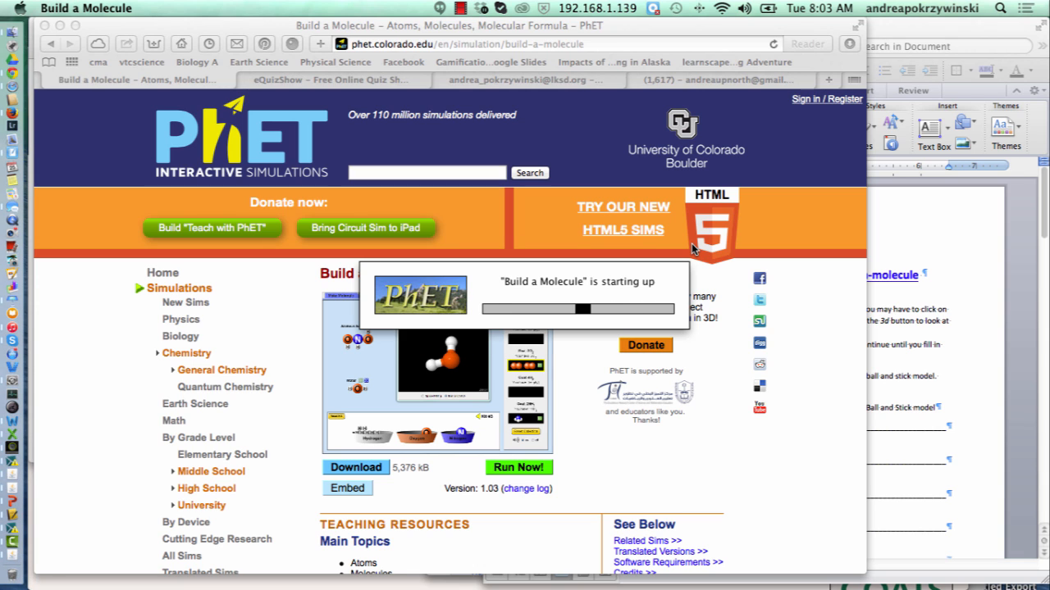
pyautogui.click(518, 468)
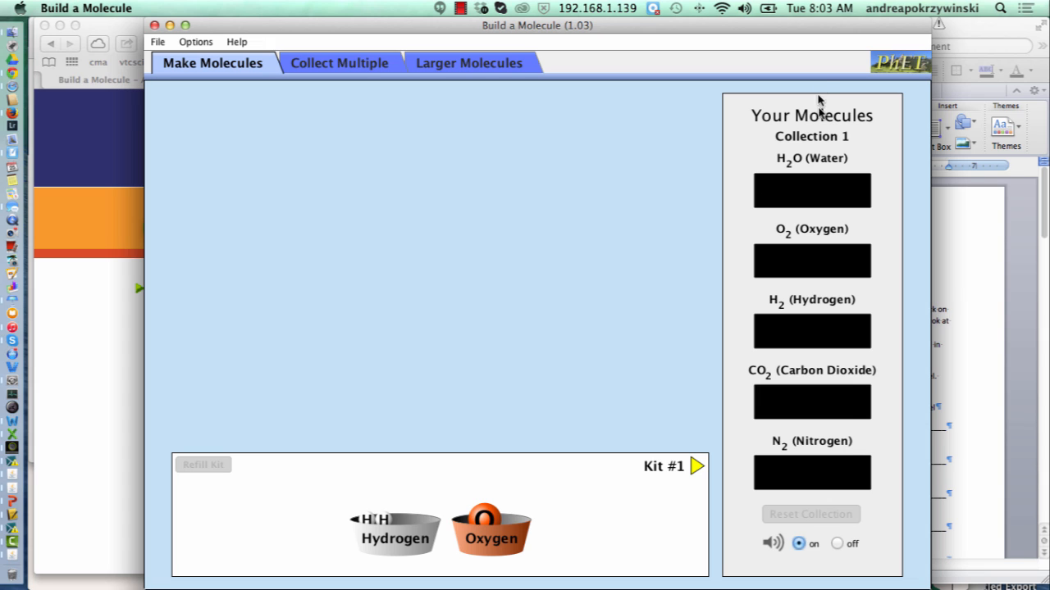
pyautogui.moveTo(846, 253)
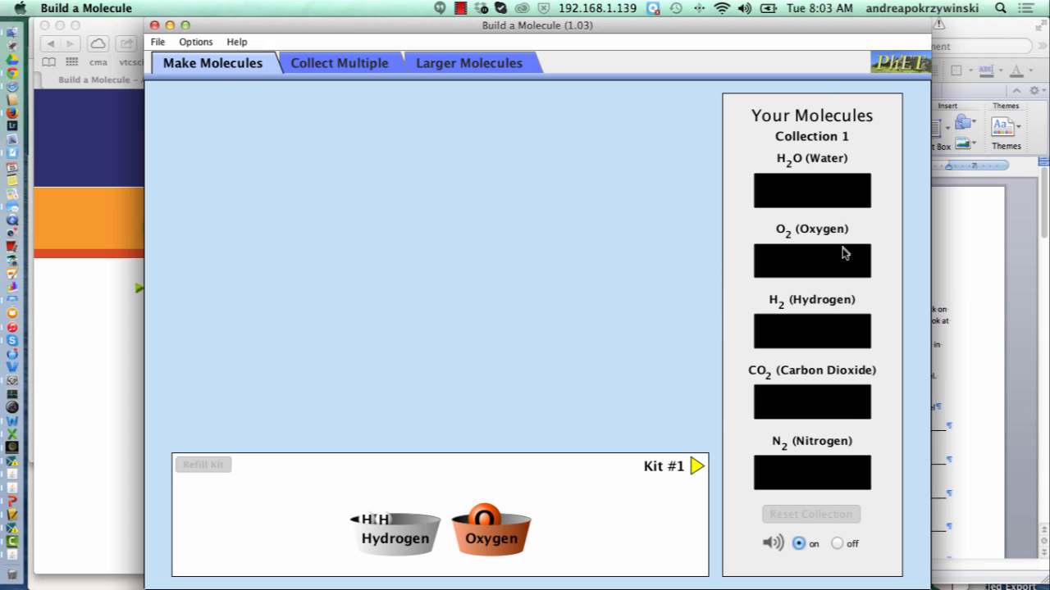
pyautogui.moveTo(742, 276)
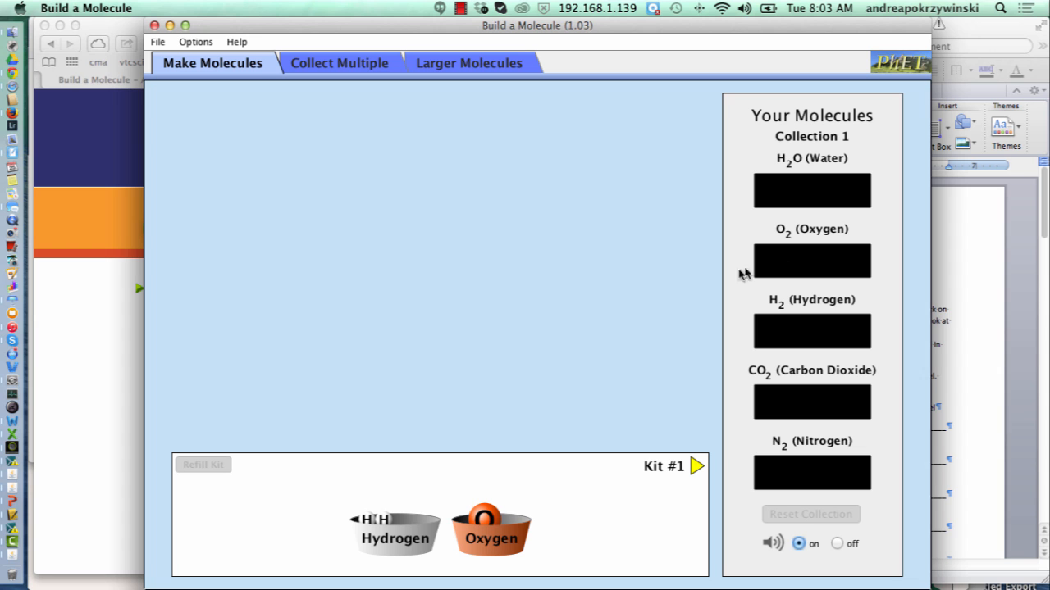
pyautogui.moveTo(699, 551)
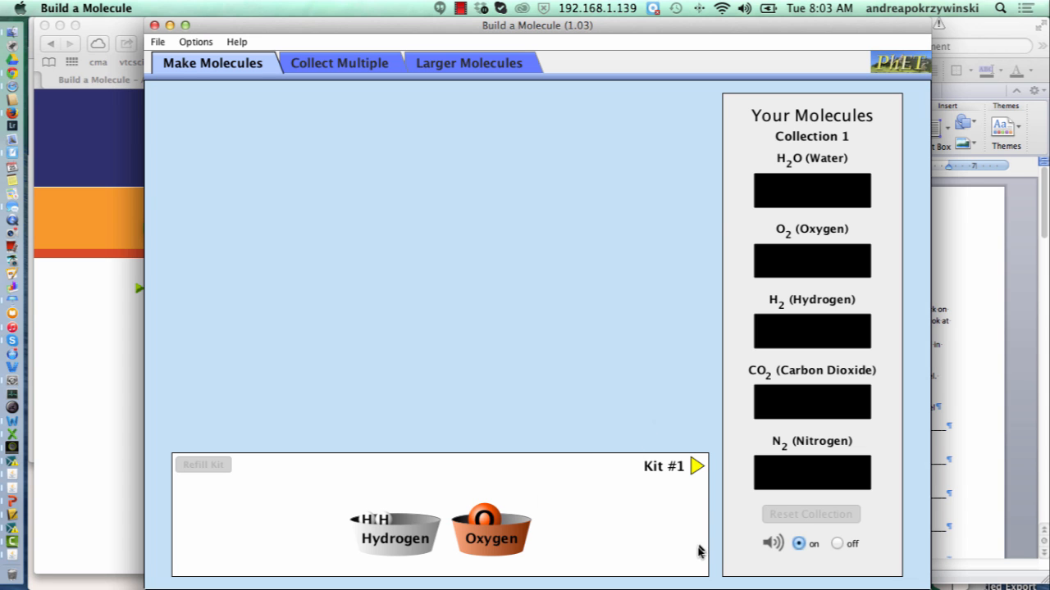
pyautogui.moveTo(943, 254)
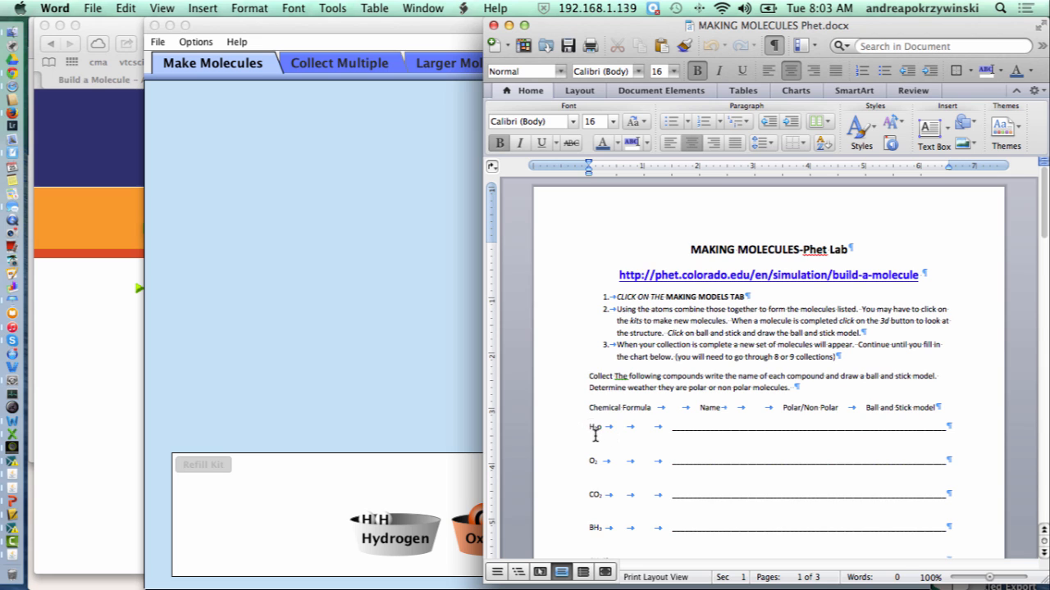
pyautogui.moveTo(702, 427)
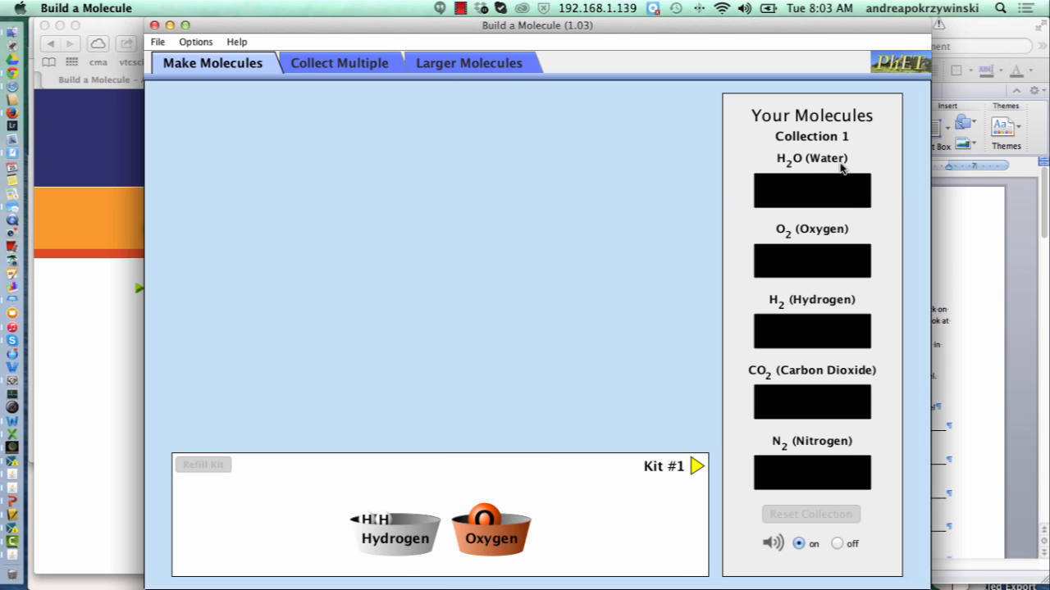
pyautogui.moveTo(823, 215)
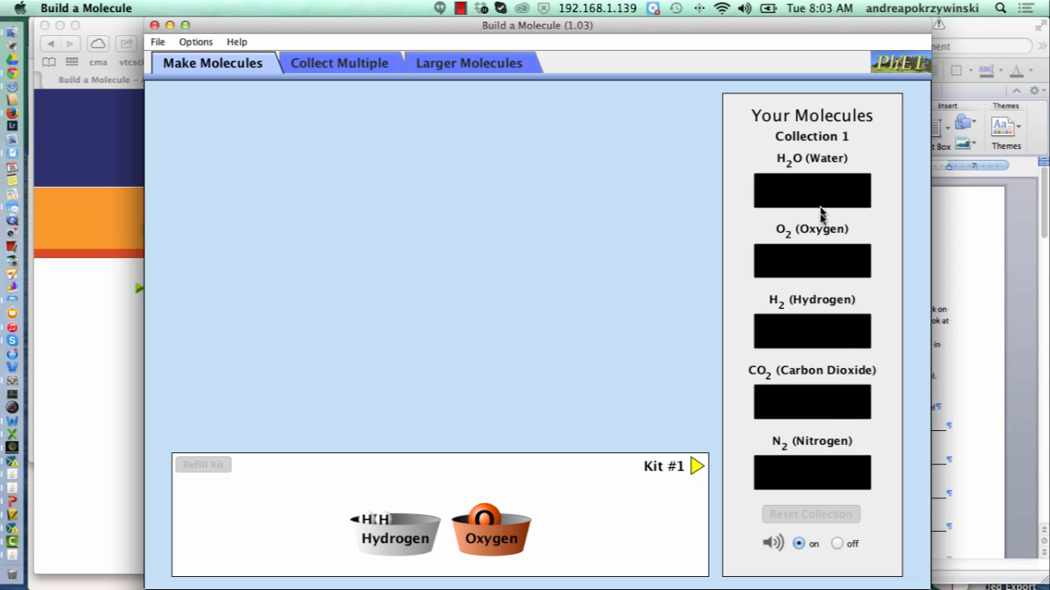
pyautogui.moveTo(377, 521)
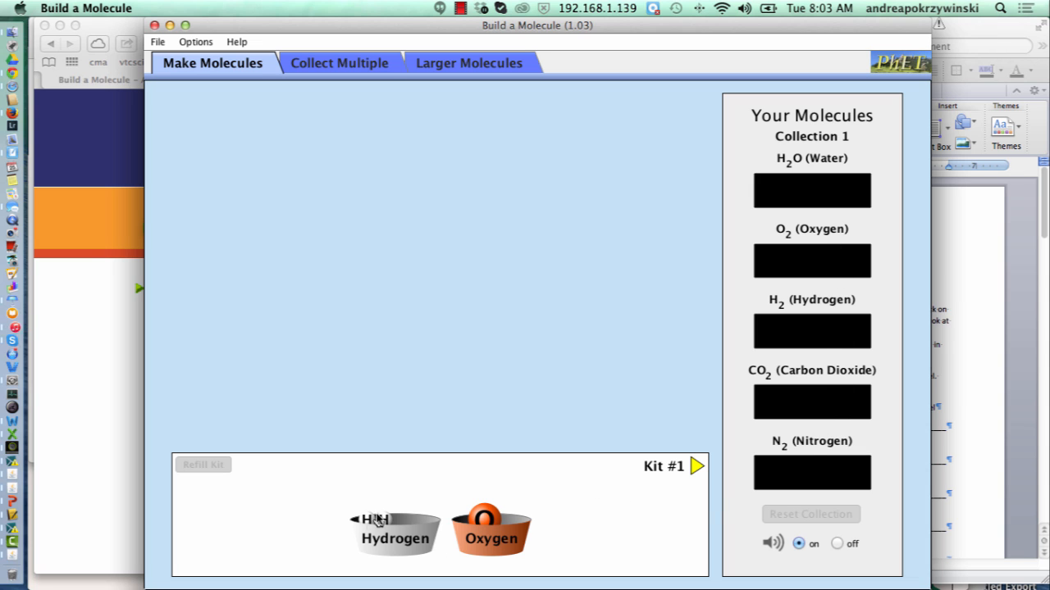
# Step: Build an H2 molecule from two hydrogens and drop it into the H2 slot of Collection 1
pyautogui.moveTo(374, 517); pyautogui.dragTo(443, 259)
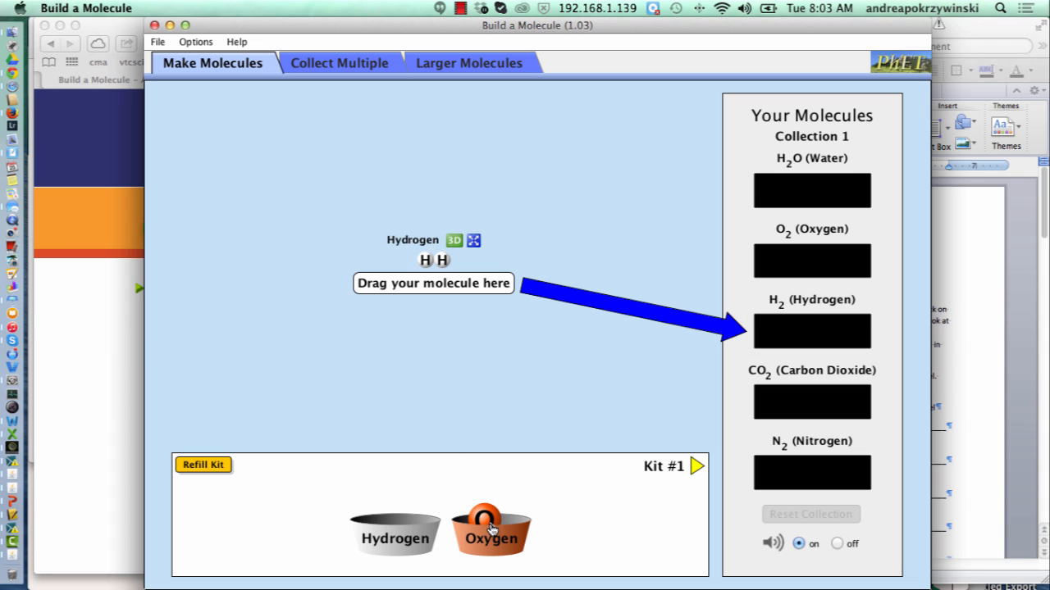
pyautogui.moveTo(425, 364)
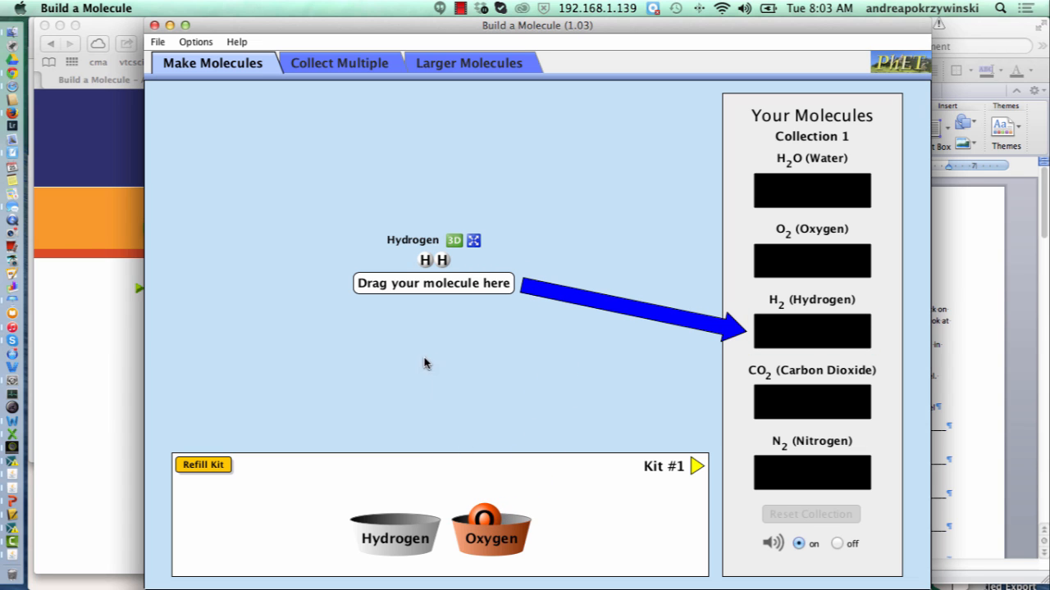
pyautogui.moveTo(433, 259); pyautogui.dragTo(810, 331)
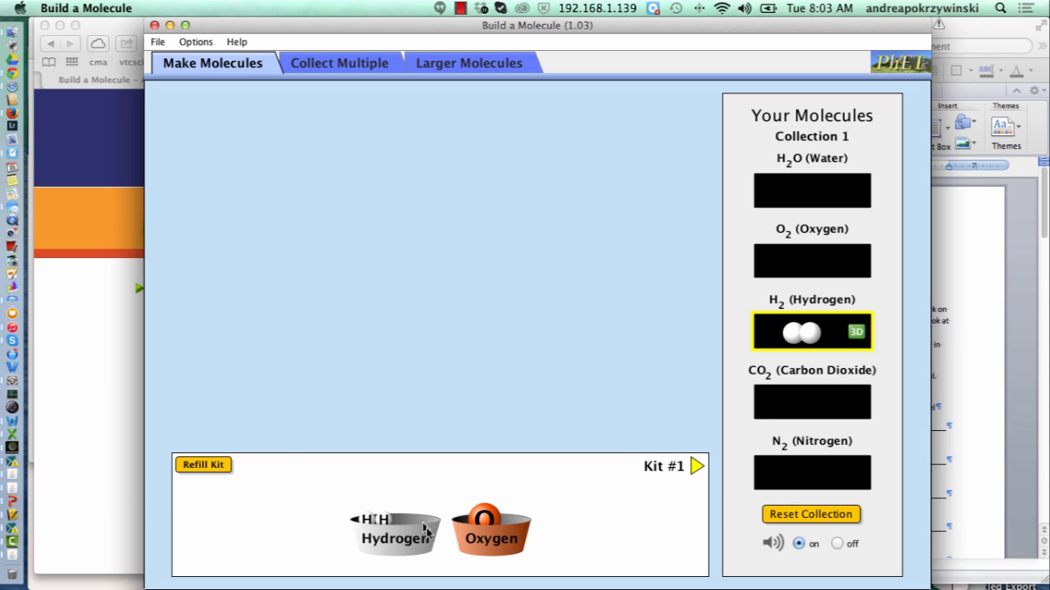
# Step: Build water from one oxygen and two hydrogens and collect it as H2O in Collection 1
pyautogui.moveTo(484, 516); pyautogui.dragTo(324, 217)
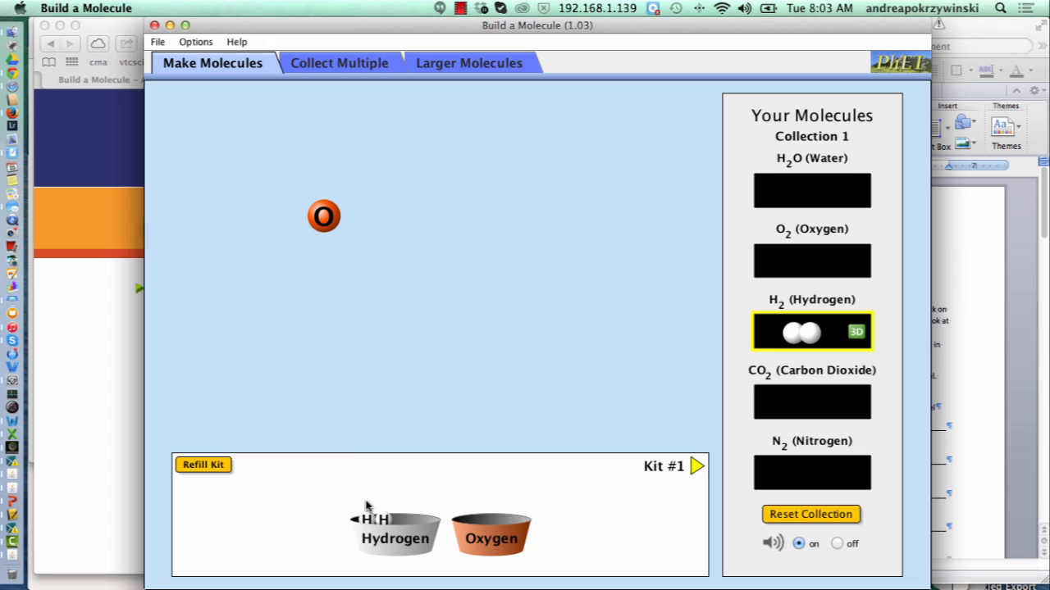
pyautogui.moveTo(380, 518); pyautogui.dragTo(324, 242)
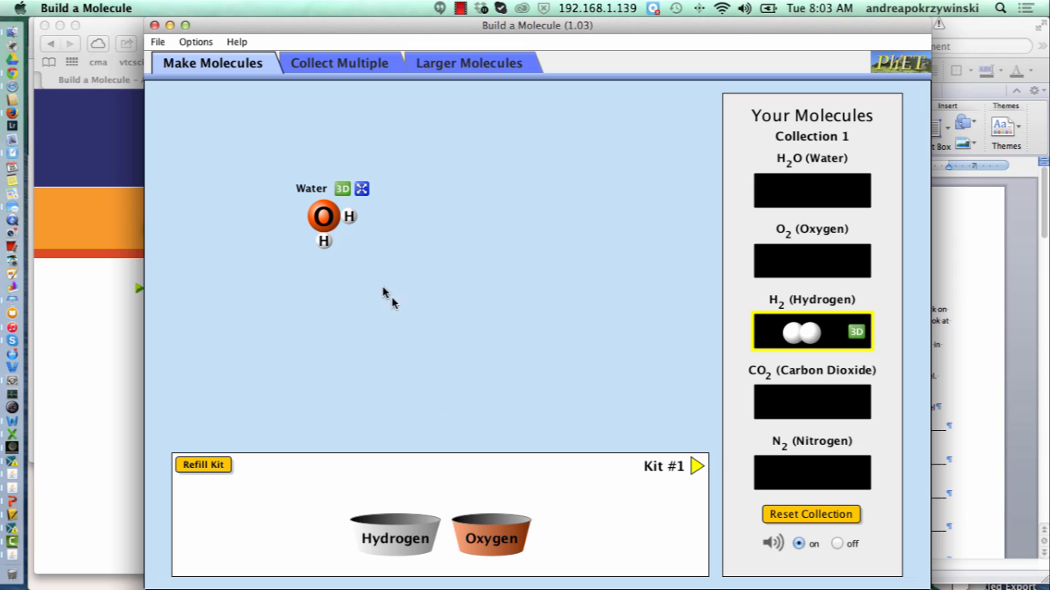
pyautogui.moveTo(324, 217); pyautogui.dragTo(820, 197)
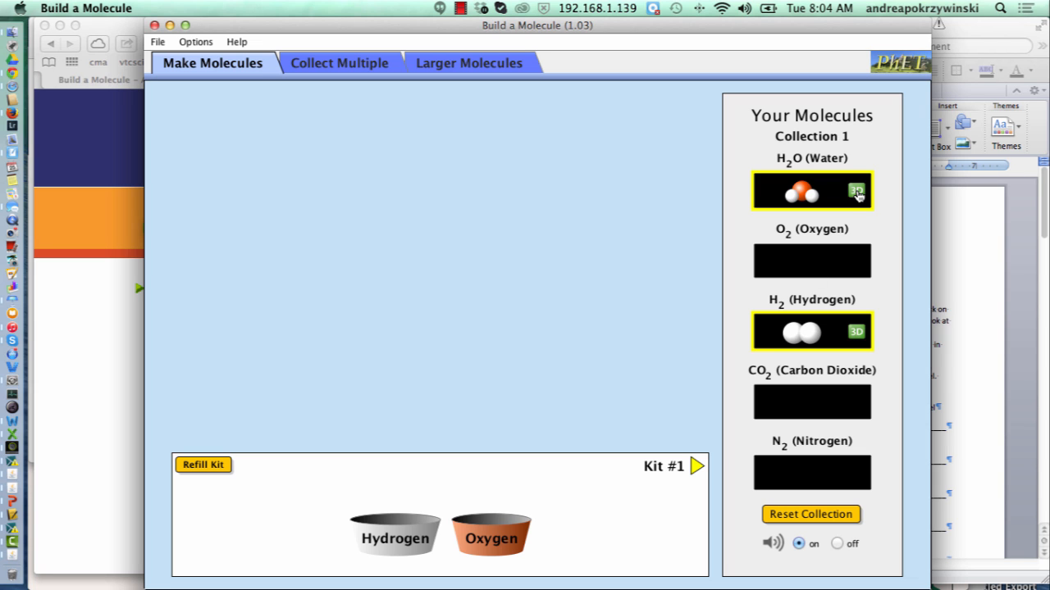
pyautogui.click(856, 191)
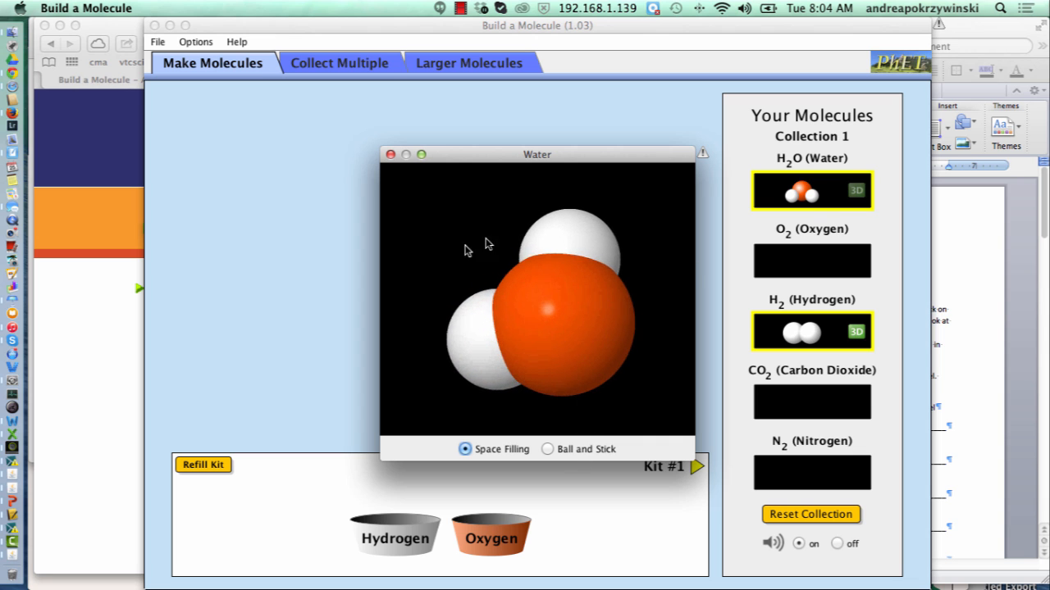
pyautogui.click(547, 450)
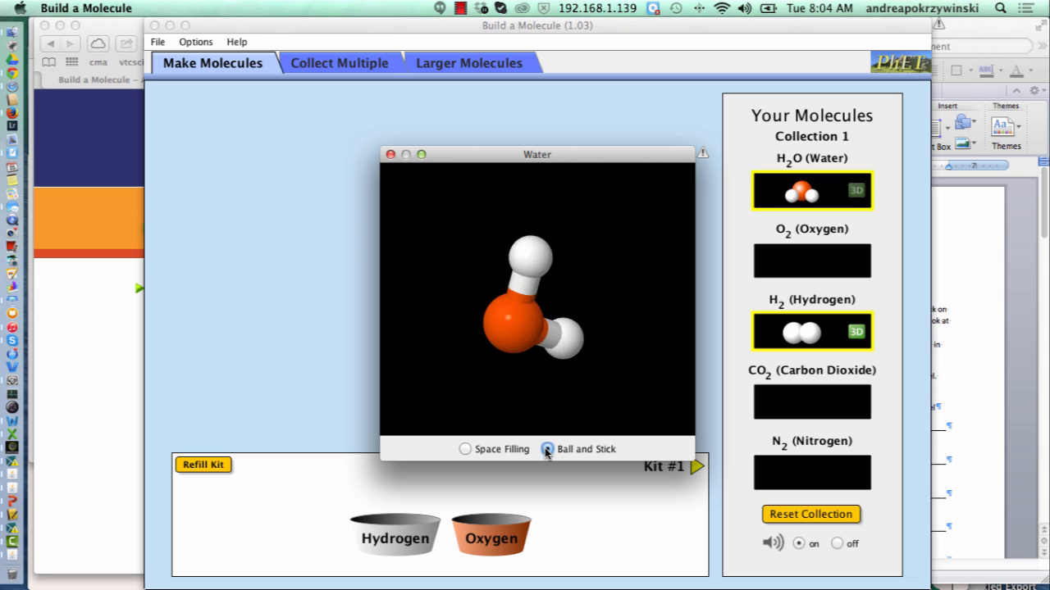
pyautogui.moveTo(533, 295); pyautogui.dragTo(549, 279)
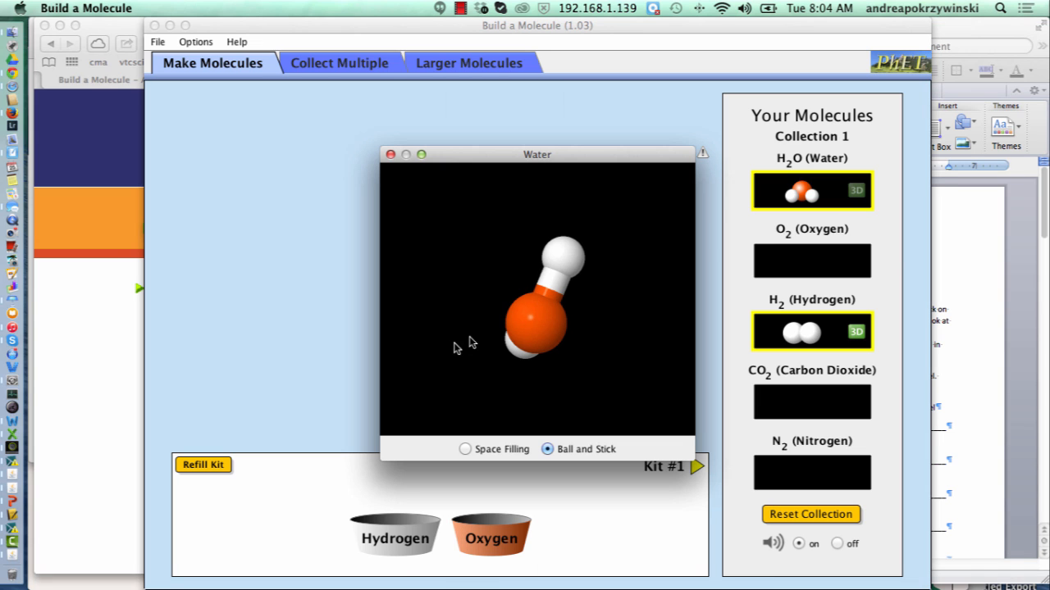
pyautogui.click(390, 154)
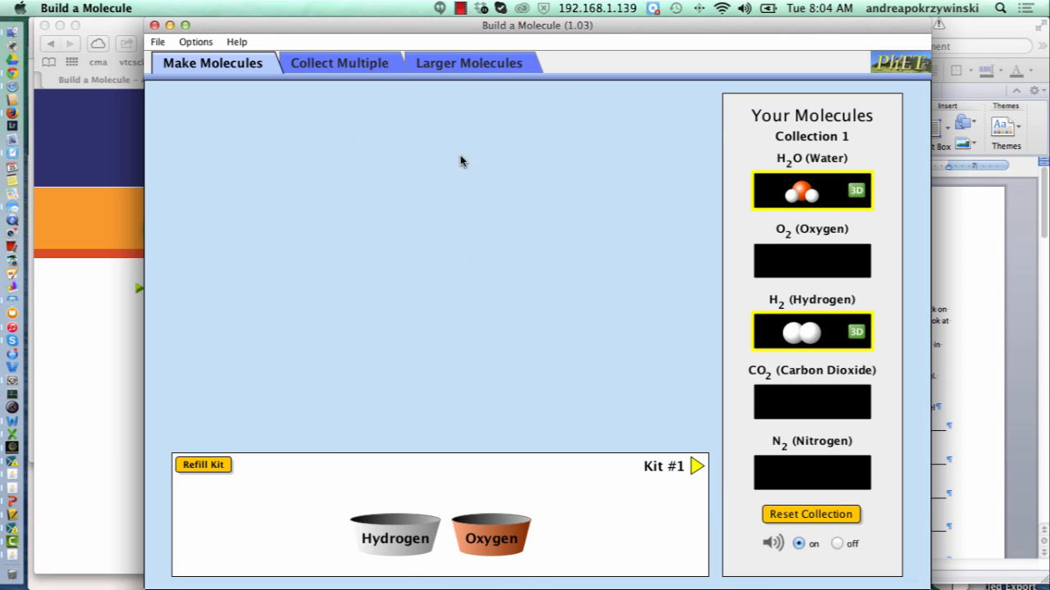
pyautogui.moveTo(826, 491)
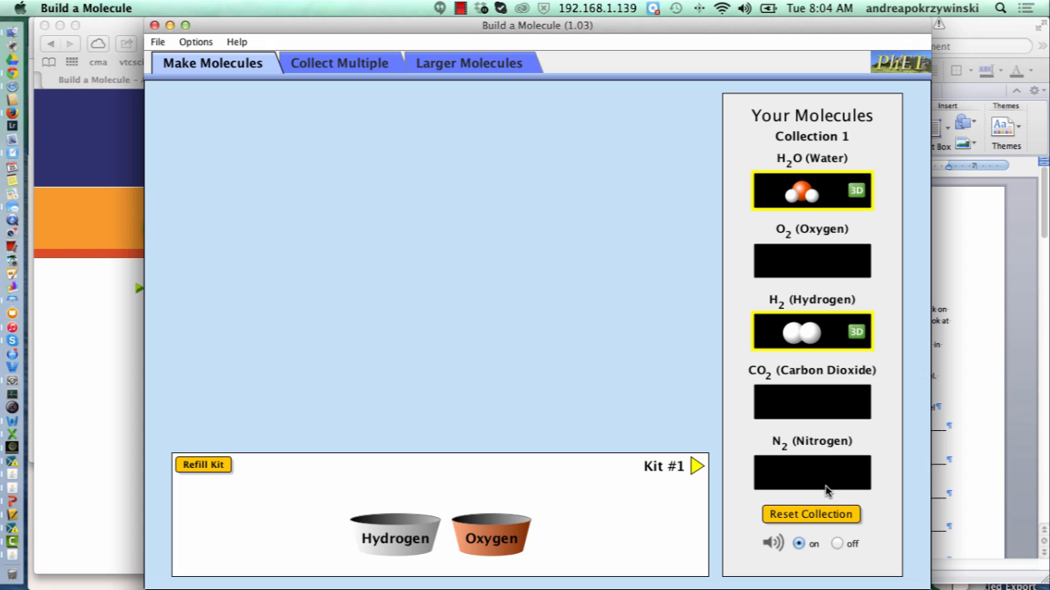
pyautogui.moveTo(681, 476)
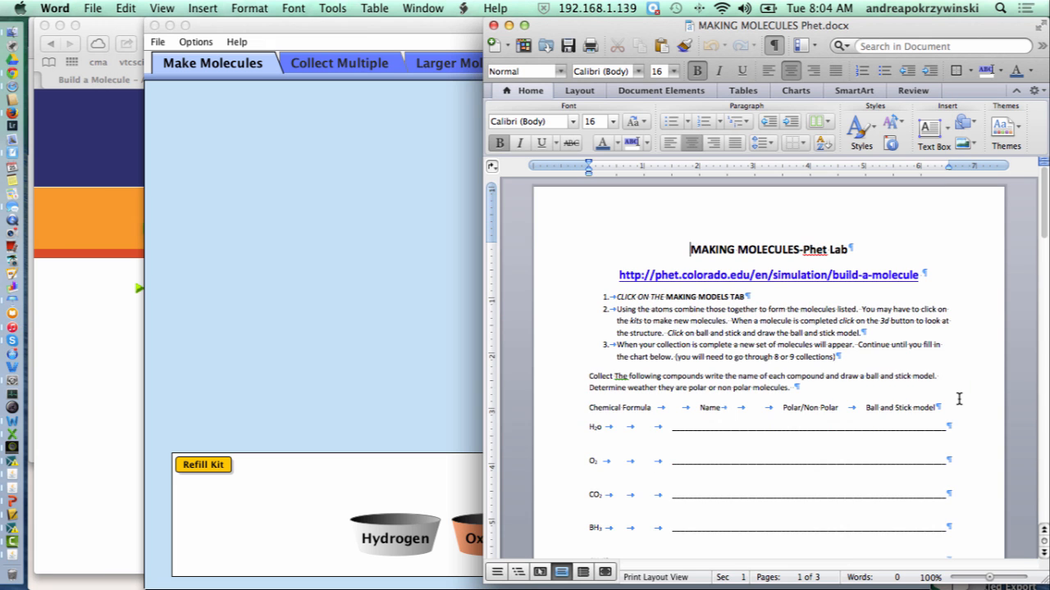
pyautogui.scroll(-3)
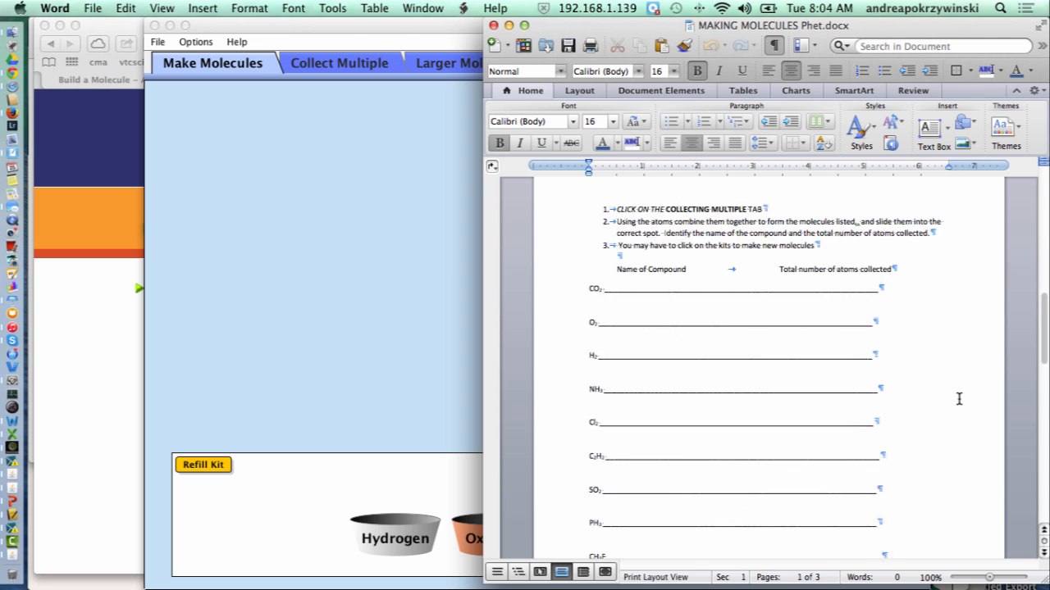
pyautogui.scroll(-3)
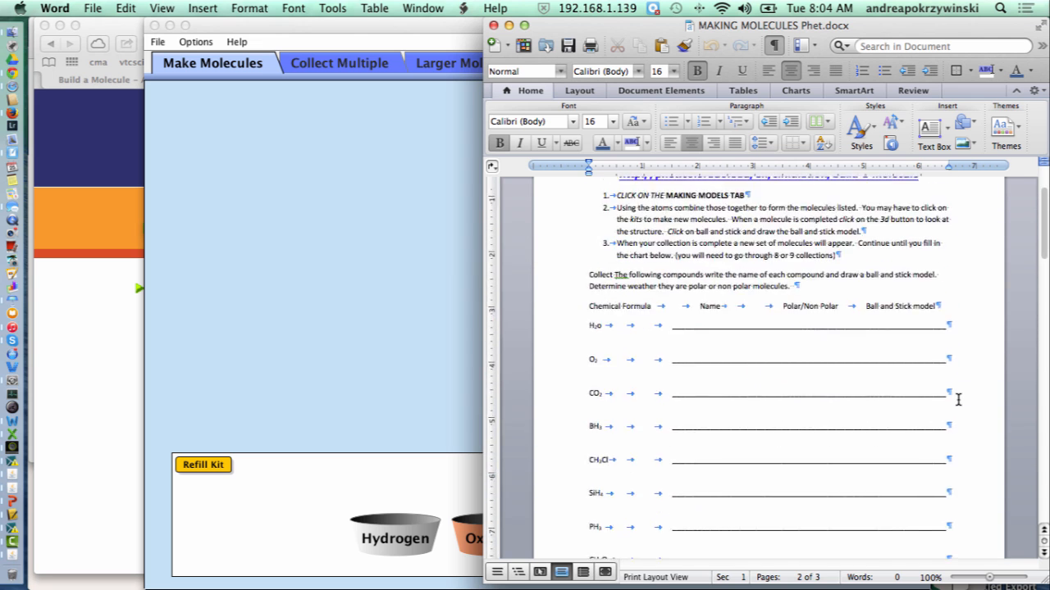
pyautogui.click(212, 62)
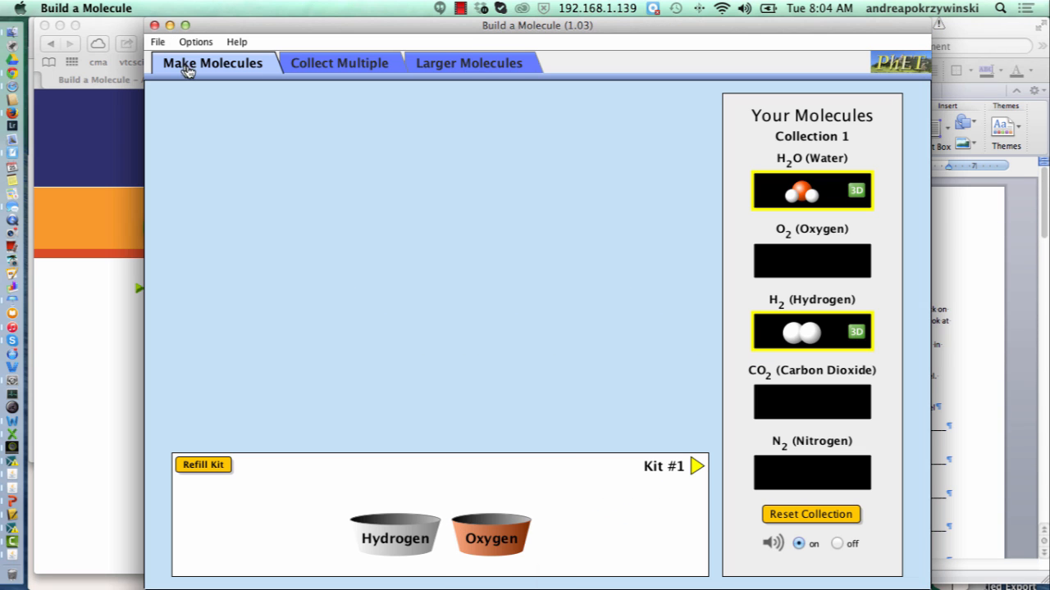
pyautogui.moveTo(367, 77)
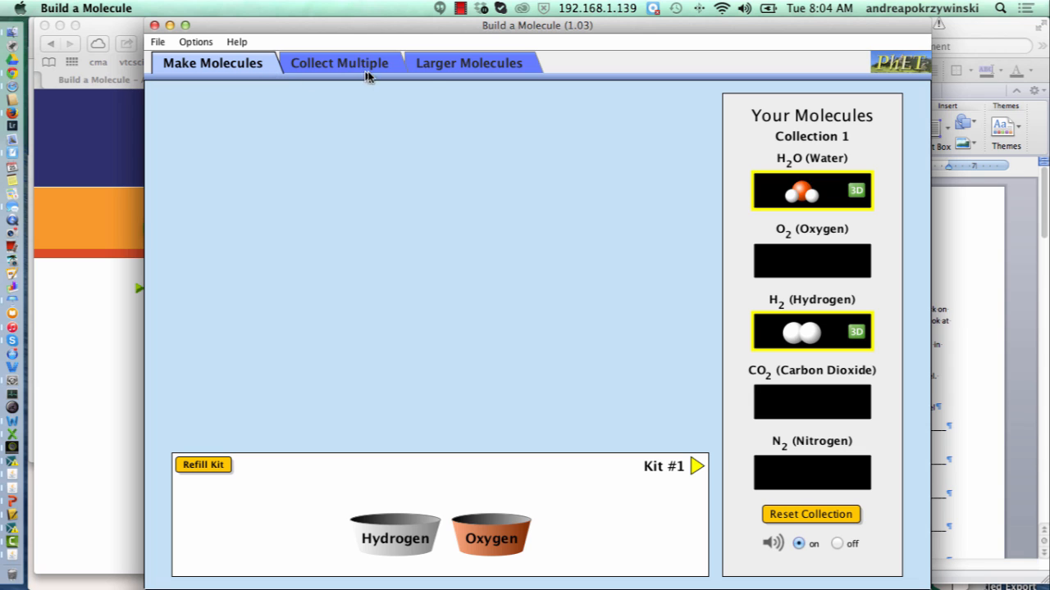
pyautogui.moveTo(502, 107)
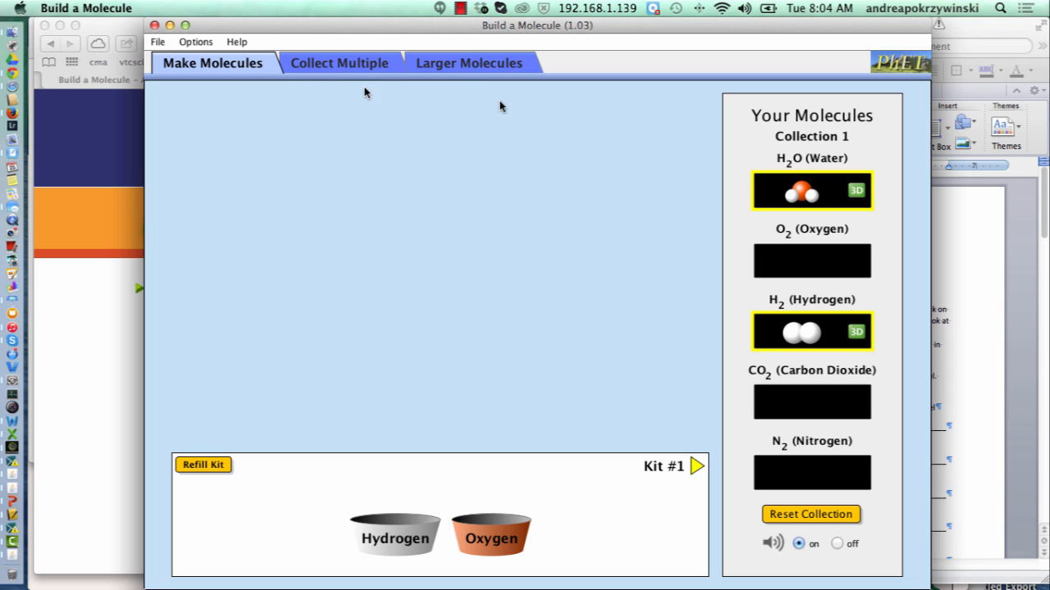
pyautogui.moveTo(631, 343)
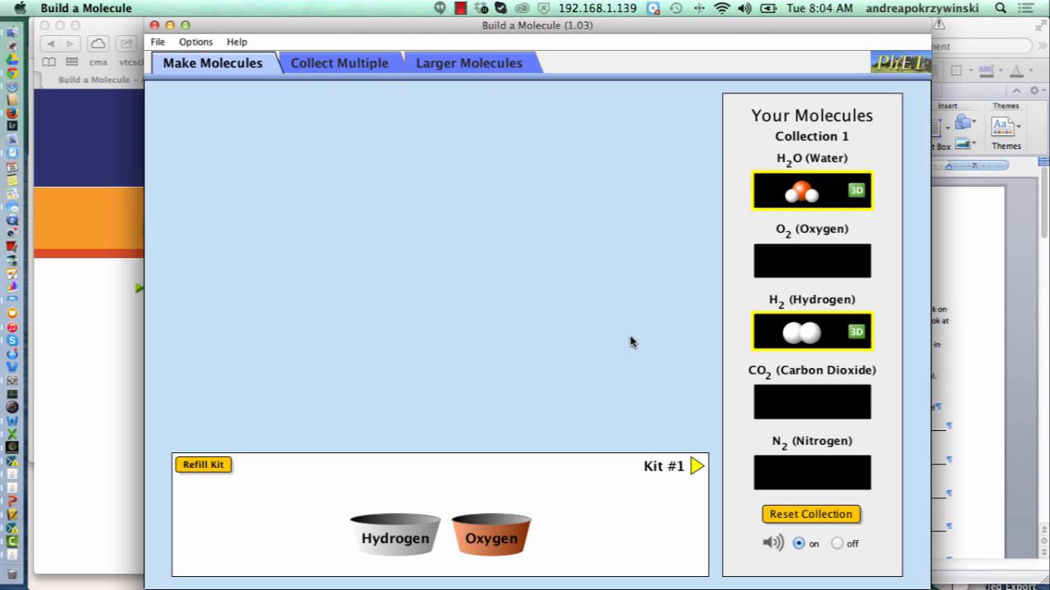
pyautogui.moveTo(456, 222)
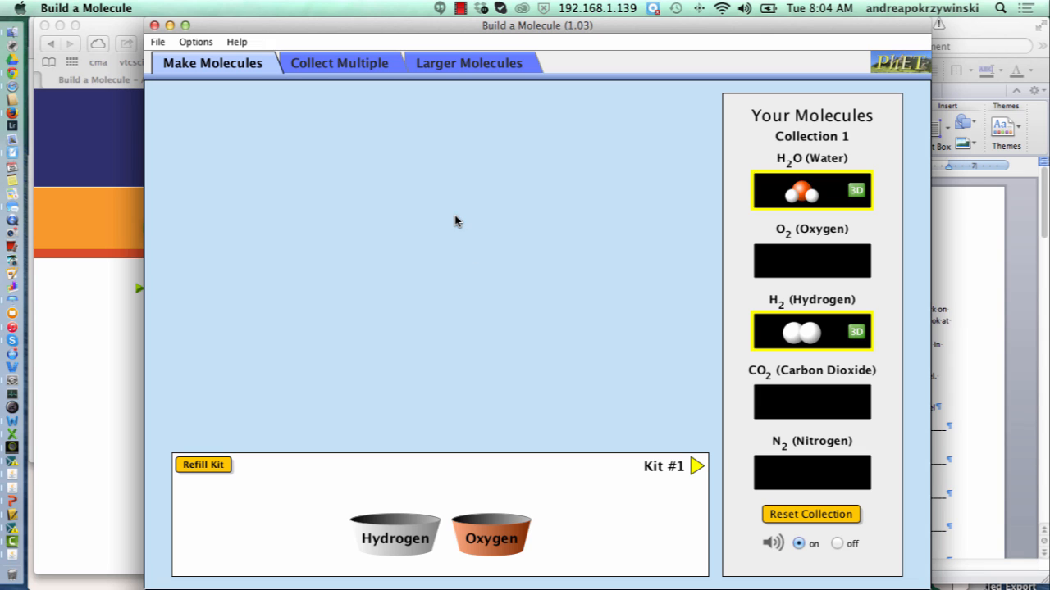
pyautogui.moveTo(484, 44)
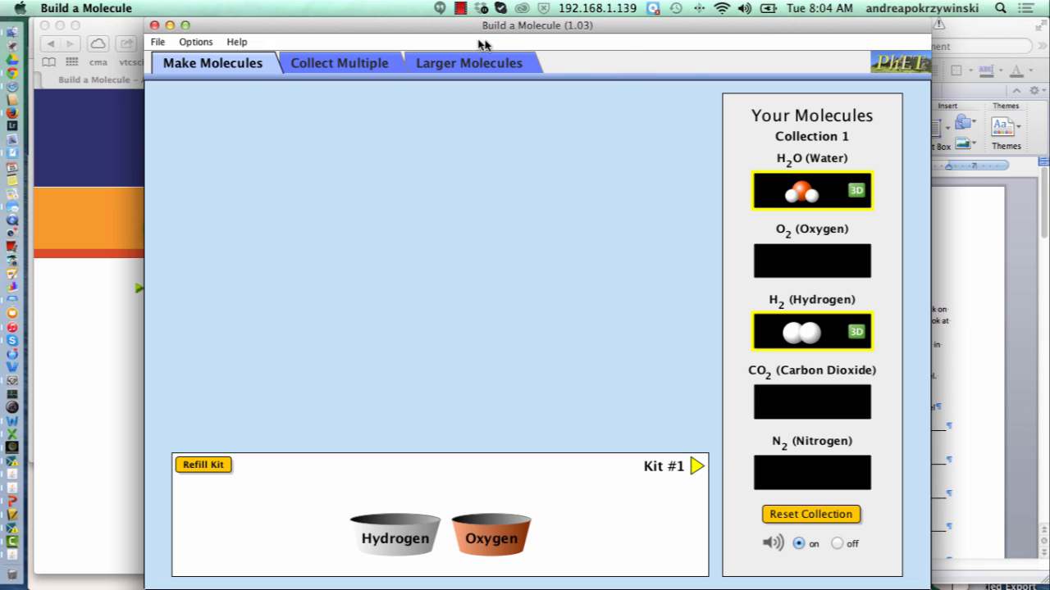
pyautogui.moveTo(663, 41)
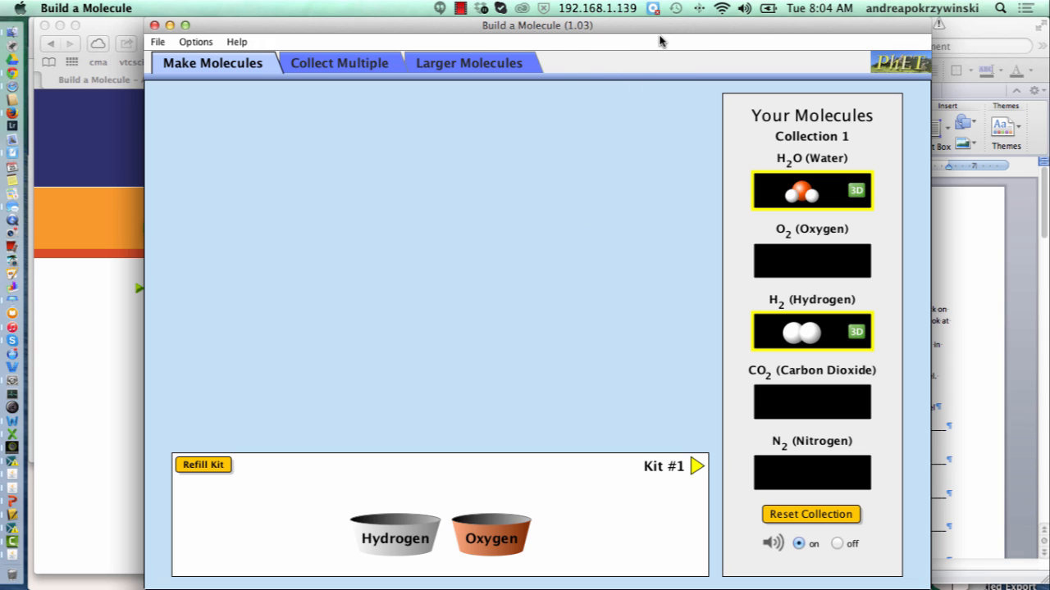